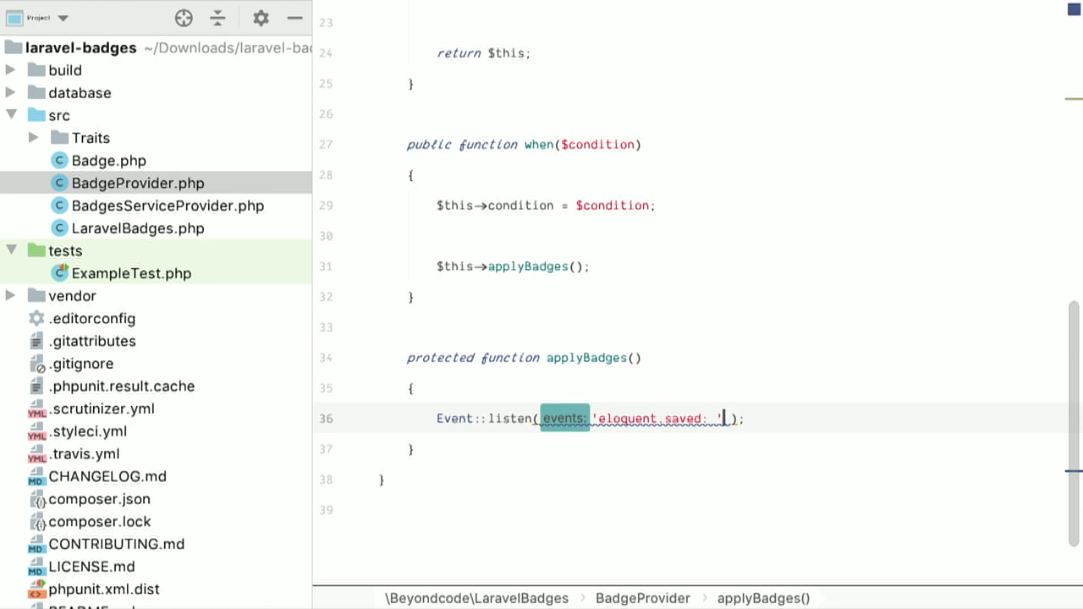
- In applyBadges, fetch the named badge with Badge::where()->firstOrFail()
{"action": "type", "text": "$this->model, function ($model"}
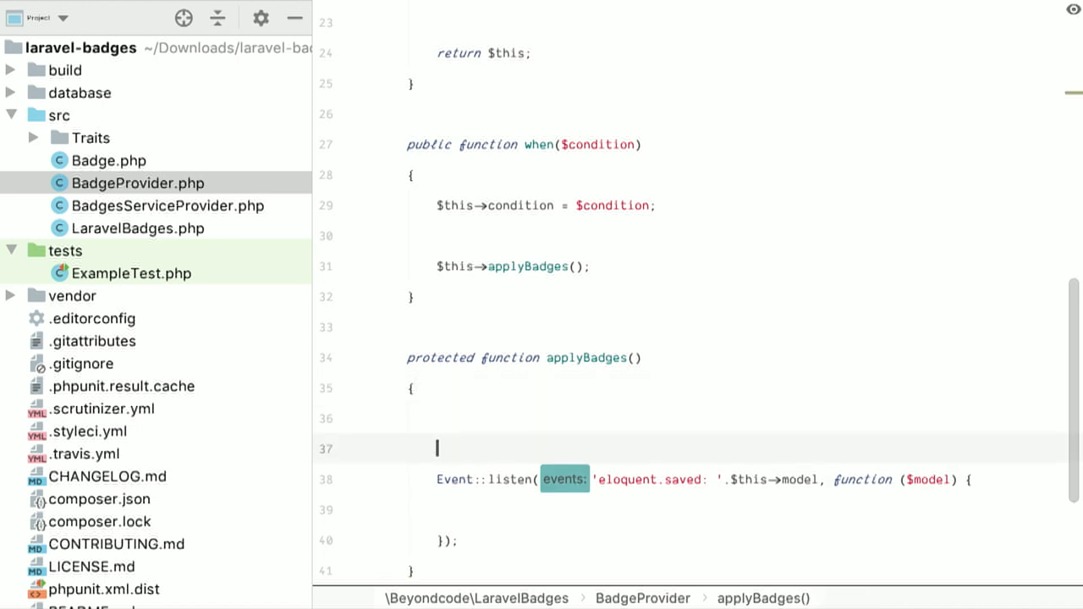
{"action": "type", "text": "$"}
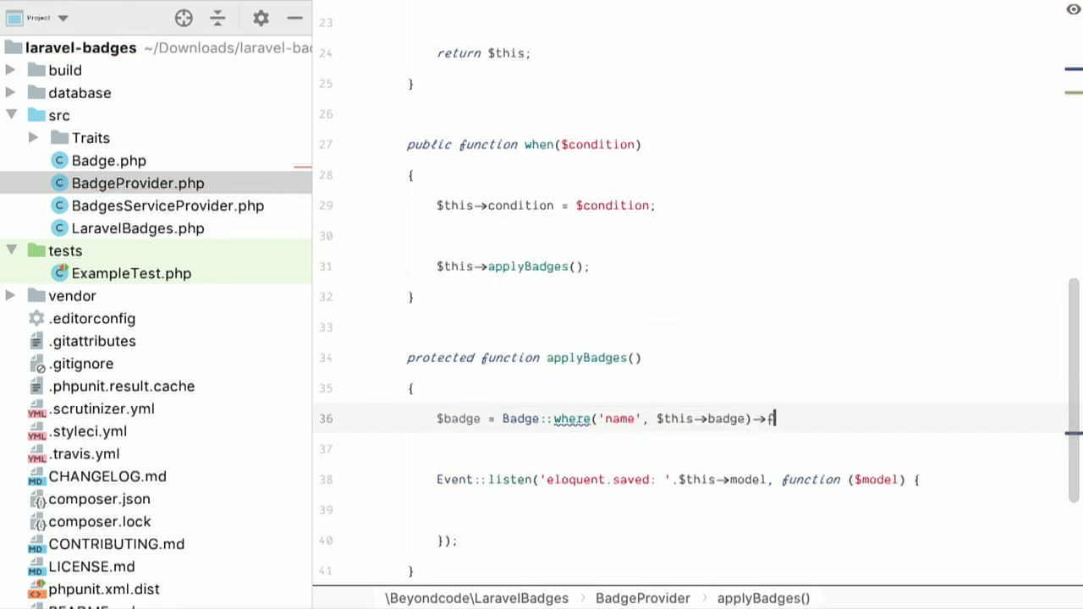
{"action": "type", "text": "irstOrFail();"}
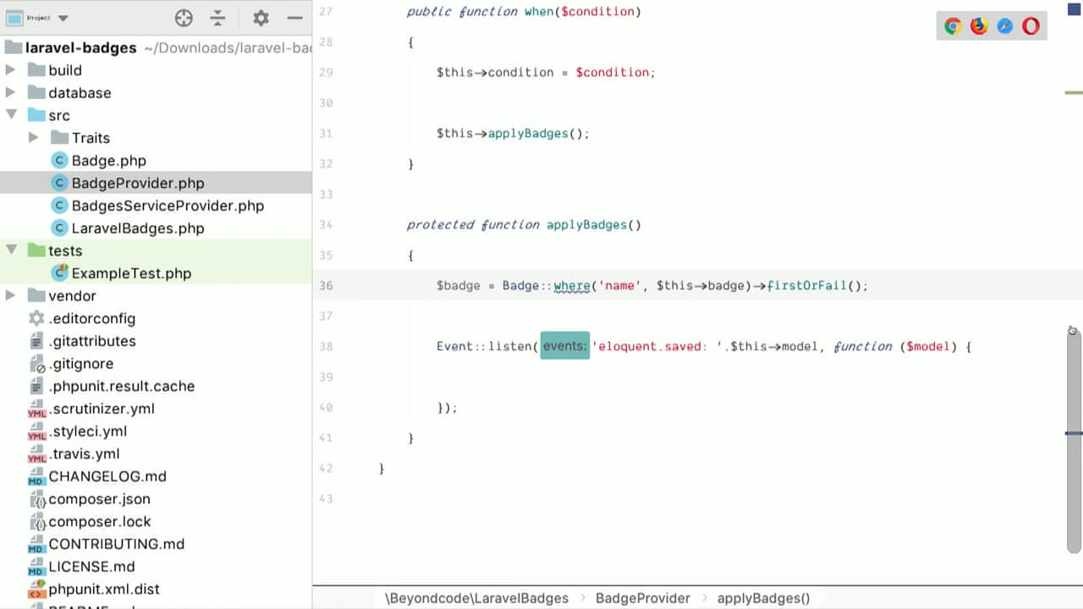
- On eloquent.saved, syncWithoutDetaching the badge id when call_user_func(condition) returns true
{"action": "type", "text": "use ($badge"}
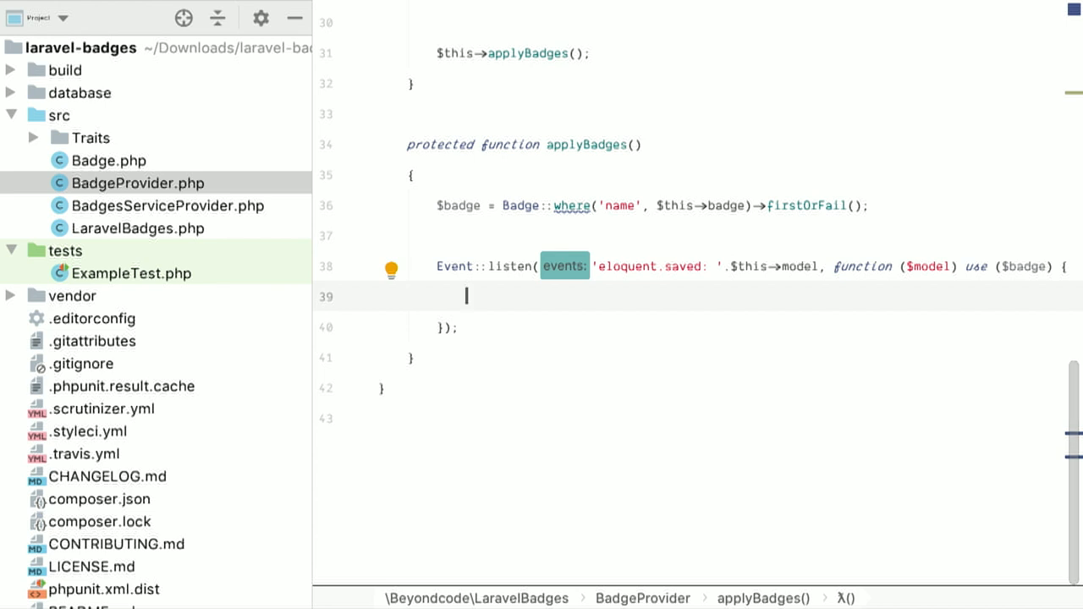
{"action": "type", "text": "if ("}
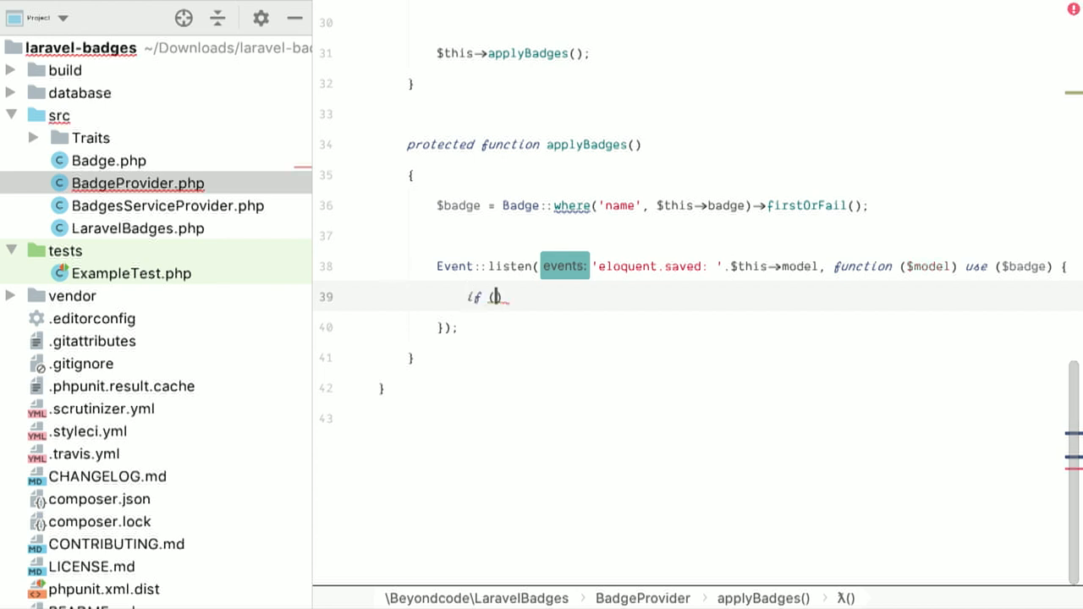
{"action": "type", "text": "call_user_func($this->g"}
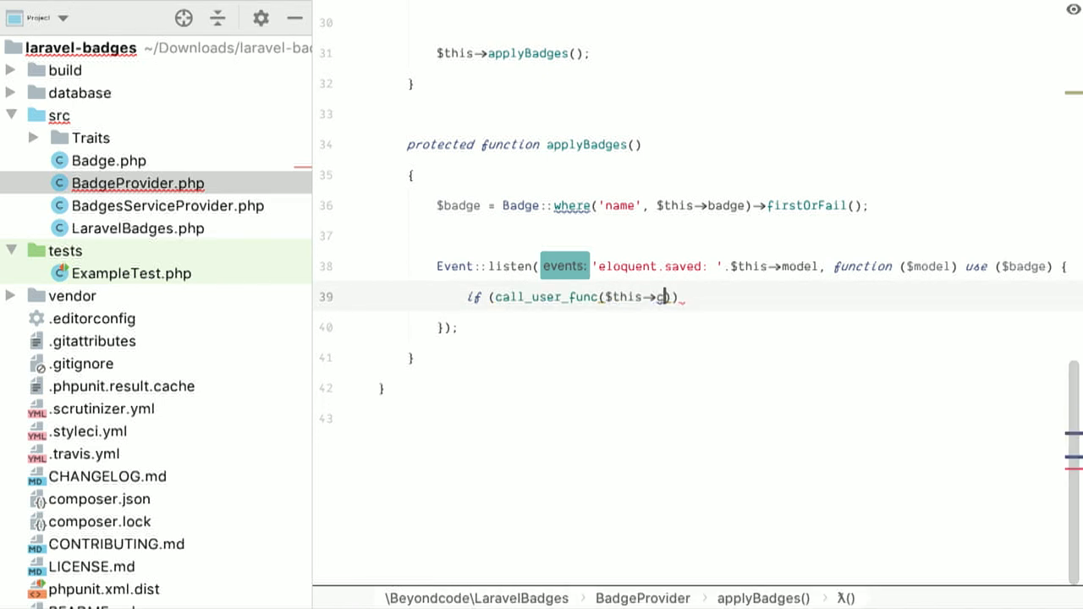
{"action": "type", "text": "ondition, $model"}
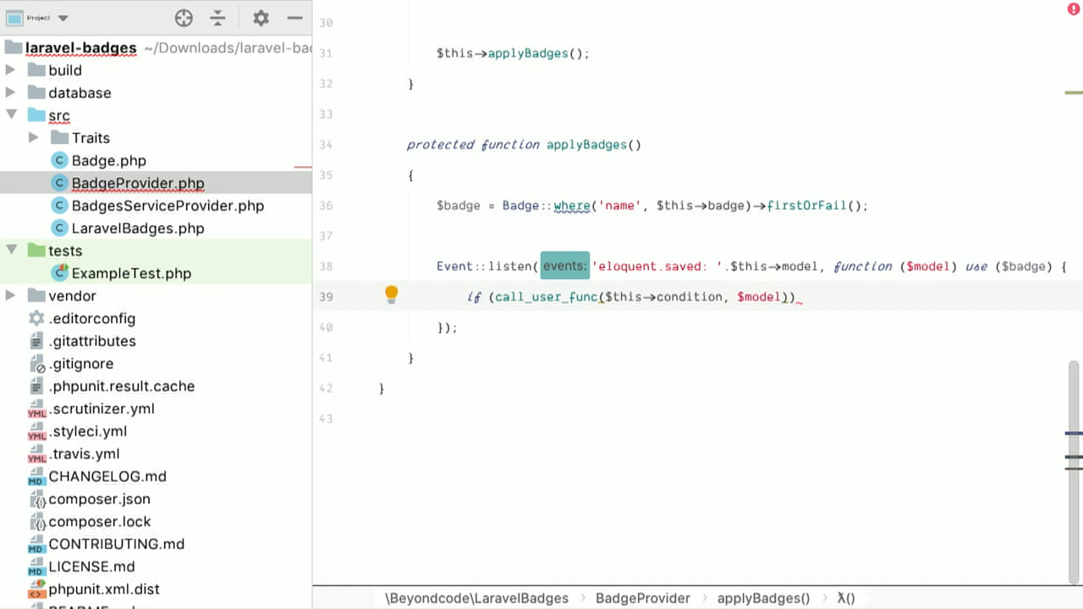
{"action": "type", "text": "== t"}
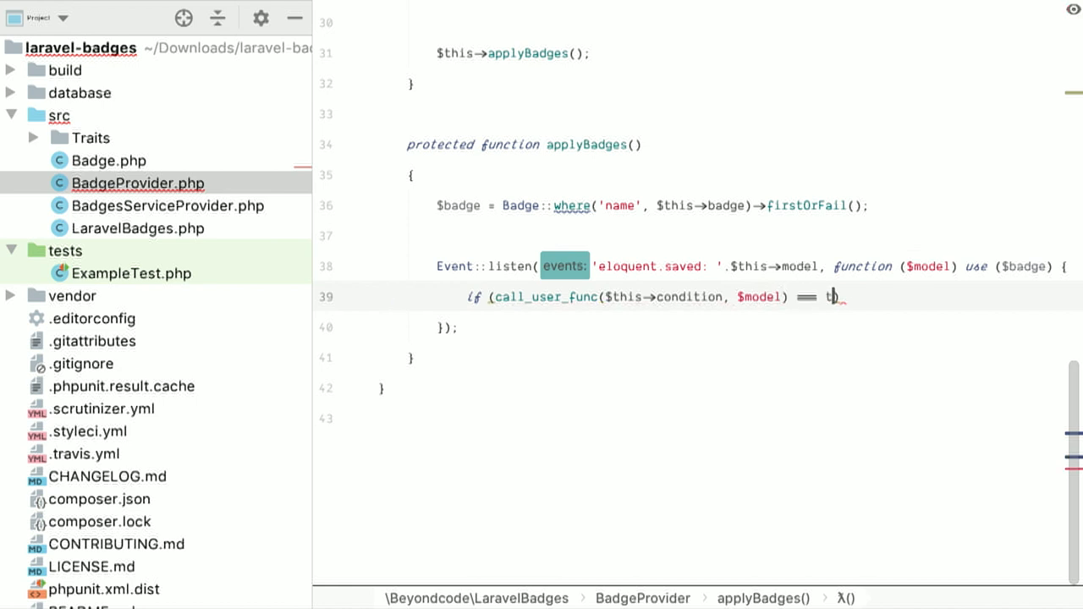
{"action": "type", "text": "rue) {"}
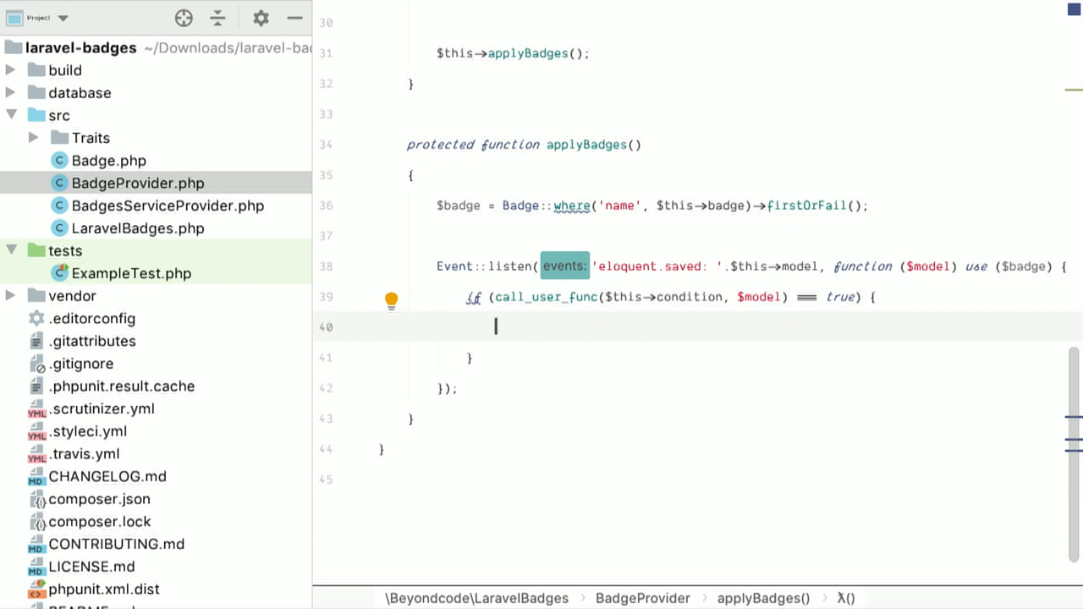
{"action": "type", "text": "$model->badges()->"}
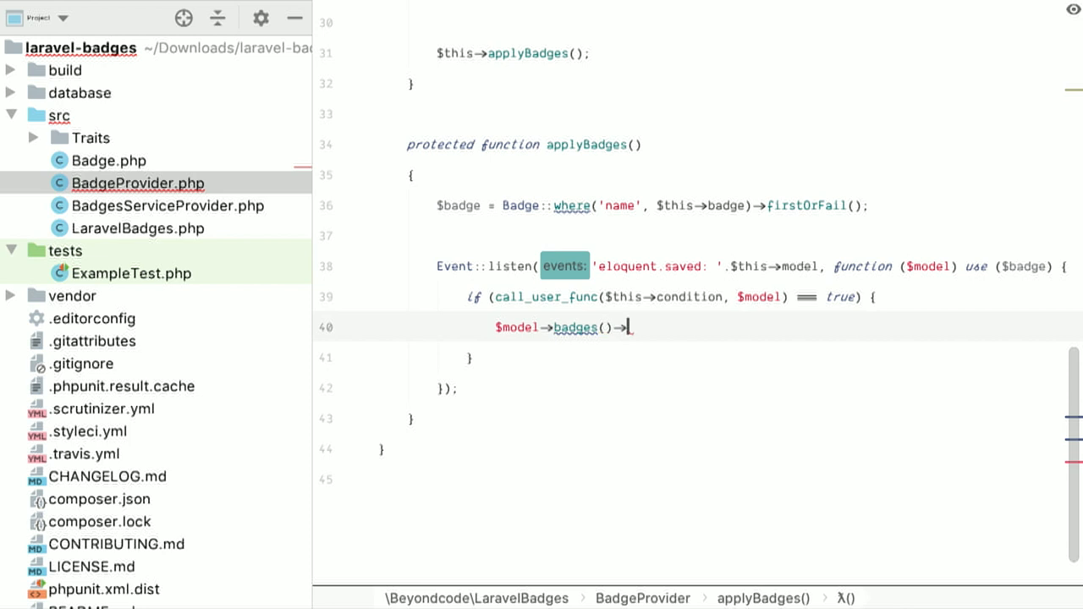
{"action": "type", "text": "syncWithoutDetaching([]);"}
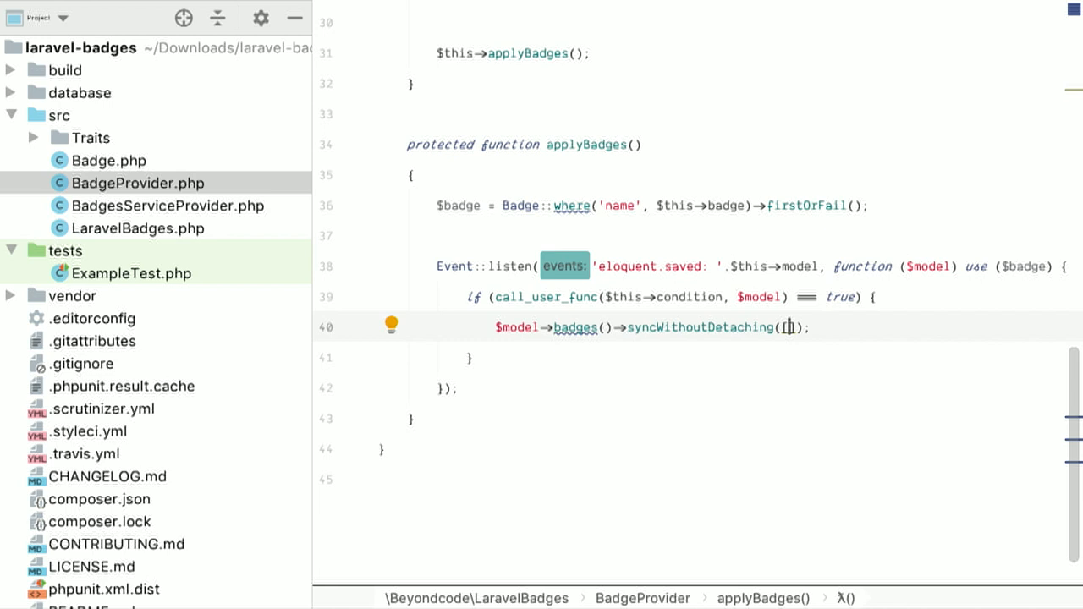
{"action": "type", "text": "[$badge->id"}
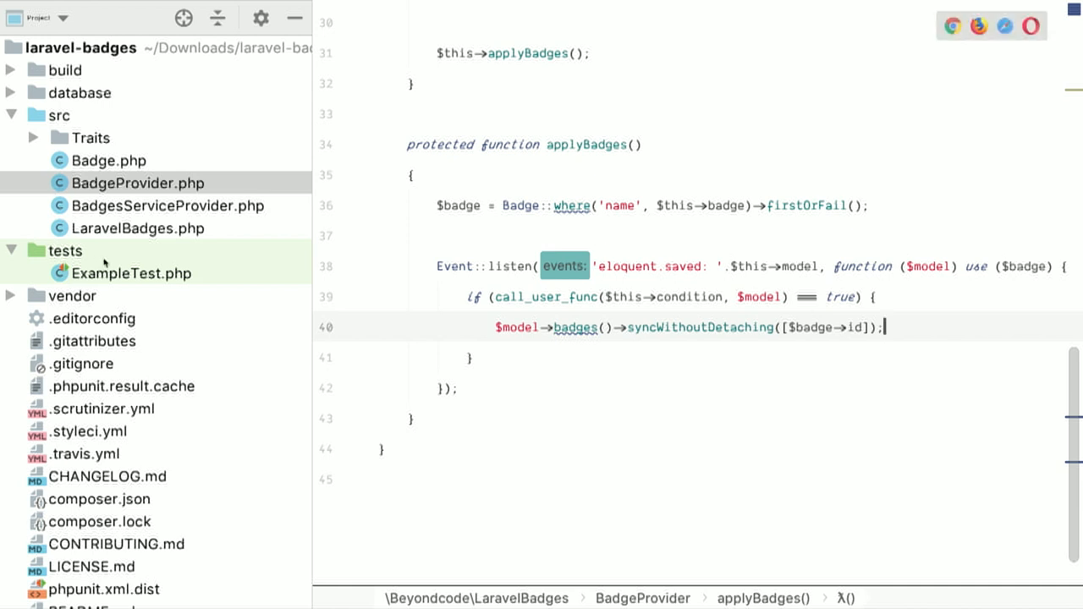
- In ExampleTest.php, start the grant chain with (new BadgeProvider())
{"action": "left_click", "coordinate": [132, 272]}
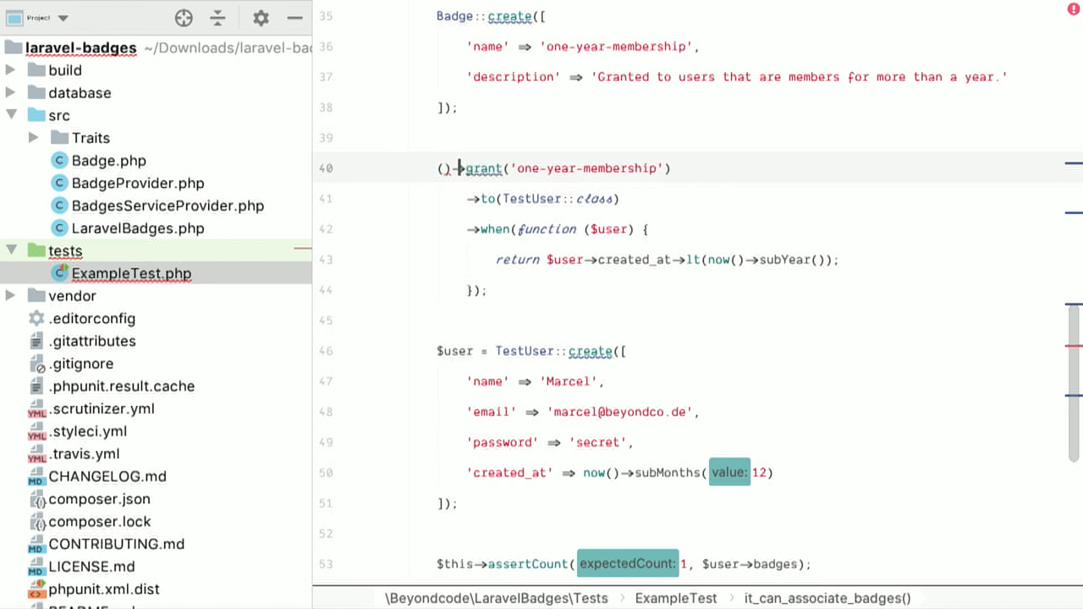
{"action": "type", "text": "new Badge"}
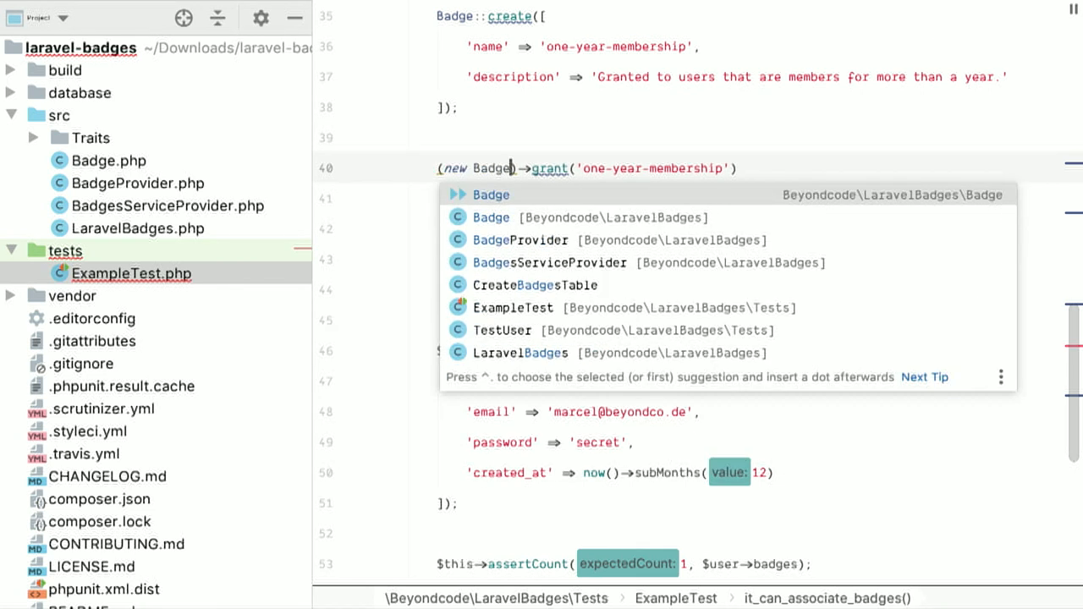
{"action": "left_click", "coordinate": [520, 240]}
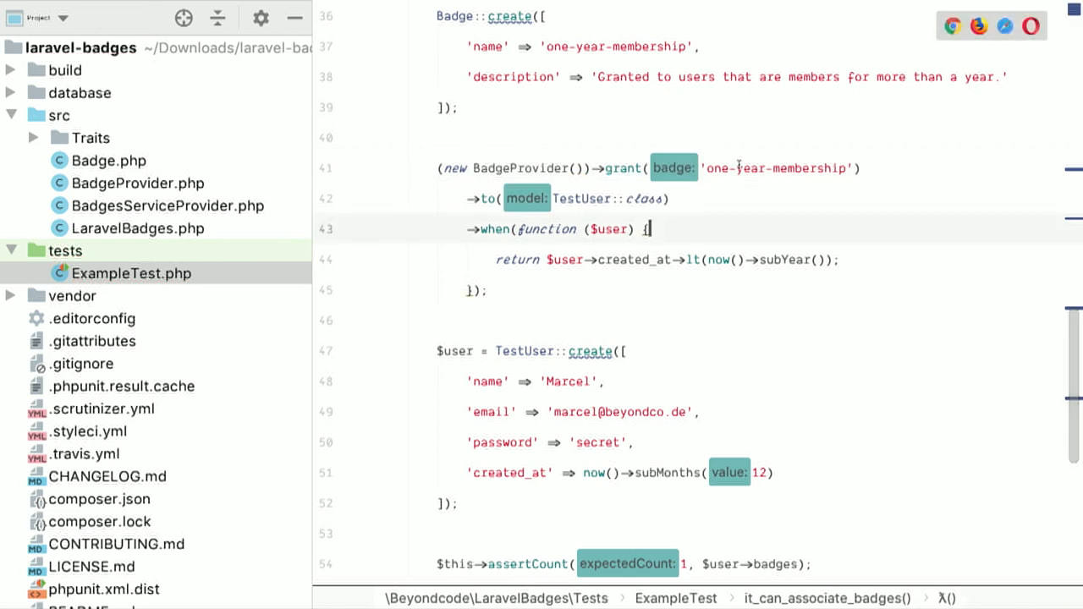
{"action": "mouse_move", "coordinate": [640, 291]}
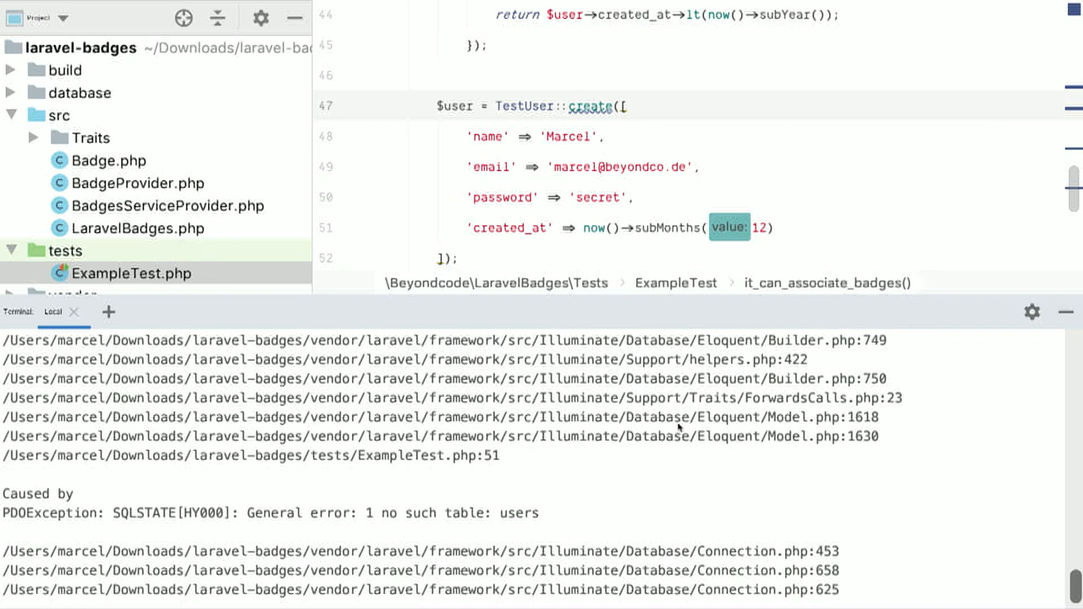
- Scroll through the PDOException 'no such table: users' stack trace
{"action": "scroll", "scroll_direction": "down", "scroll_amount": 3}
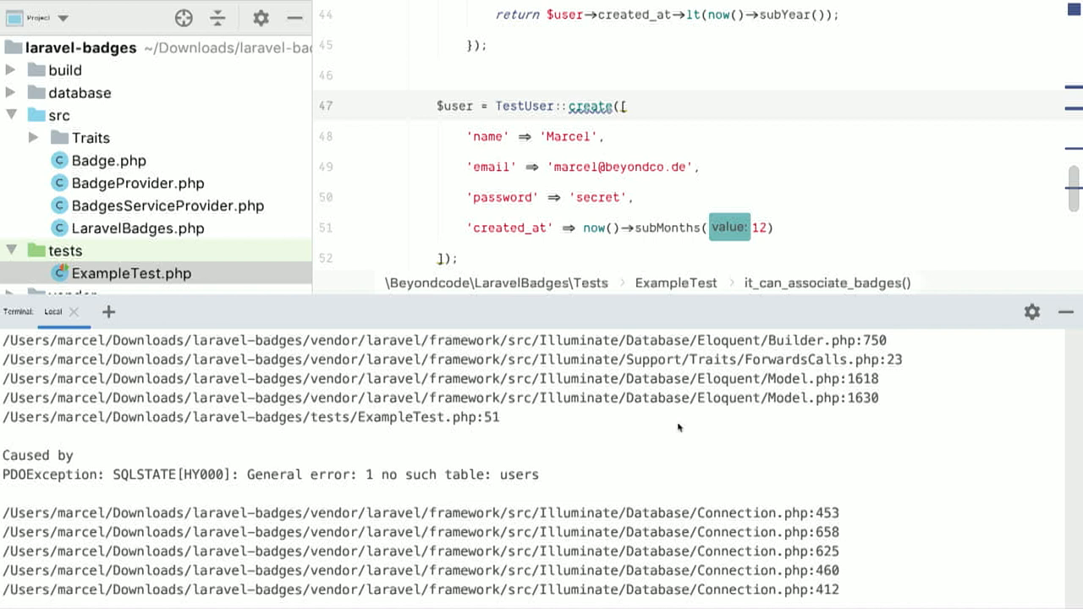
{"action": "mouse_move", "coordinate": [684, 341]}
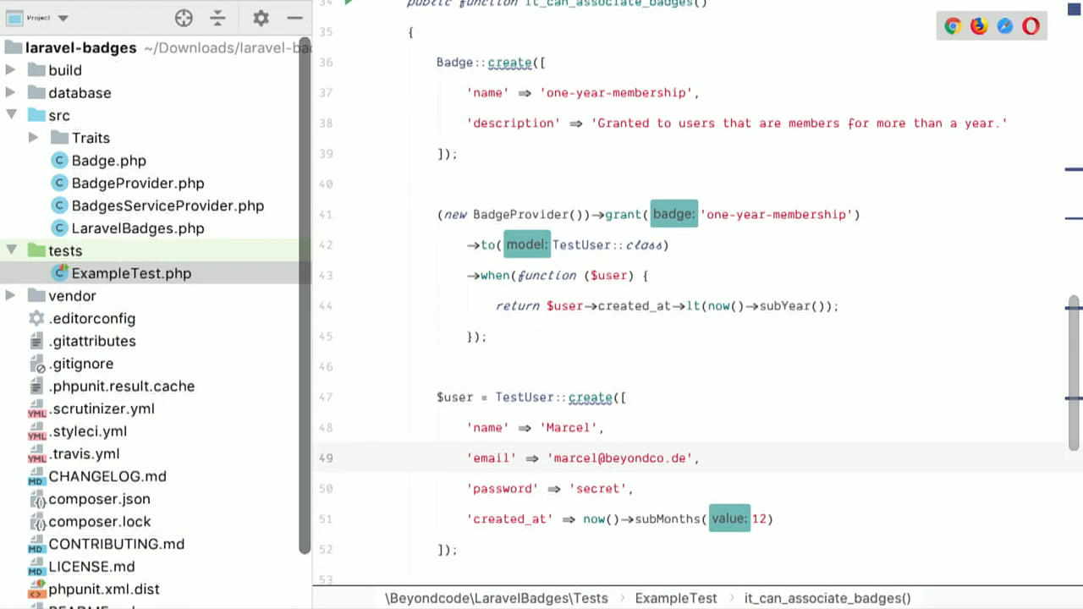
- Scroll up to setUp in ExampleTest.php and adjust the test setup
{"action": "scroll", "scroll_direction": "up", "scroll_amount": 3}
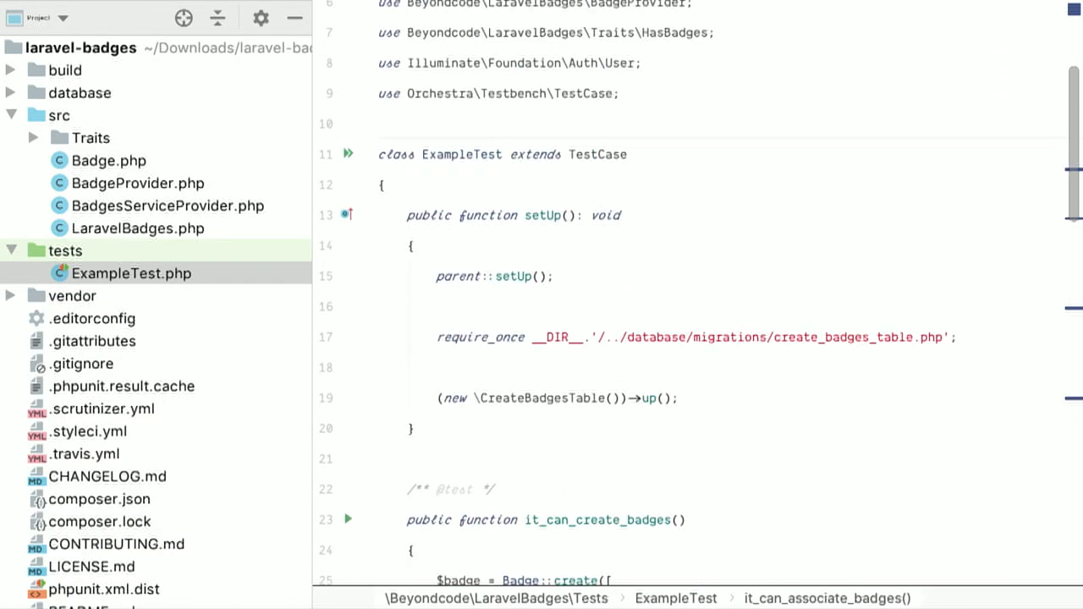
{"action": "type", "text": "$"}
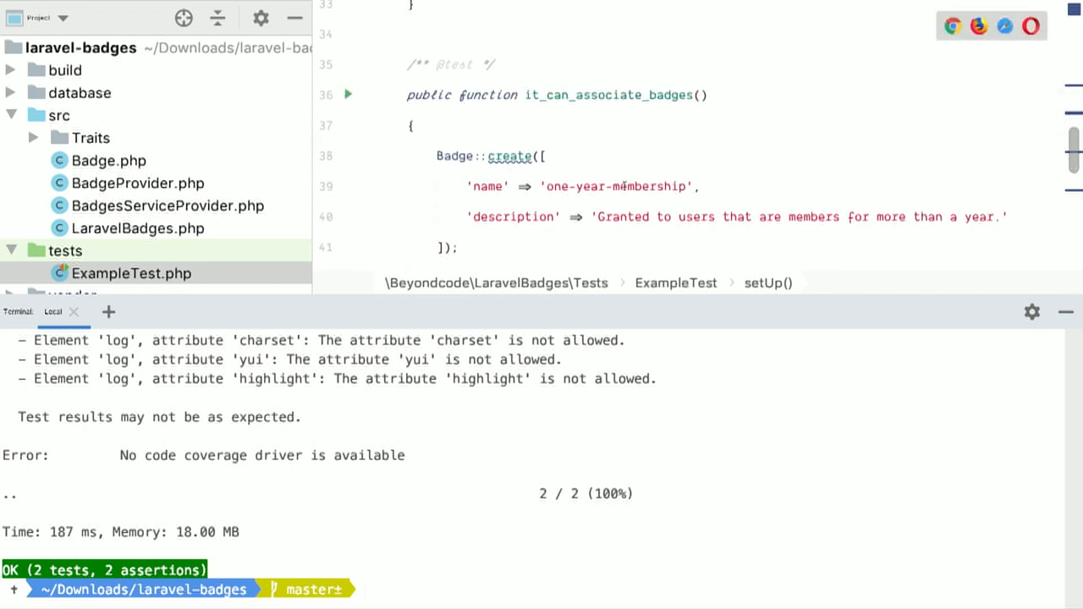
- Rerun ./vendor/bin/phpunit with the user created 11 months back, confirming the failure
{"action": "scroll", "scroll_direction": "down", "scroll_amount": 3}
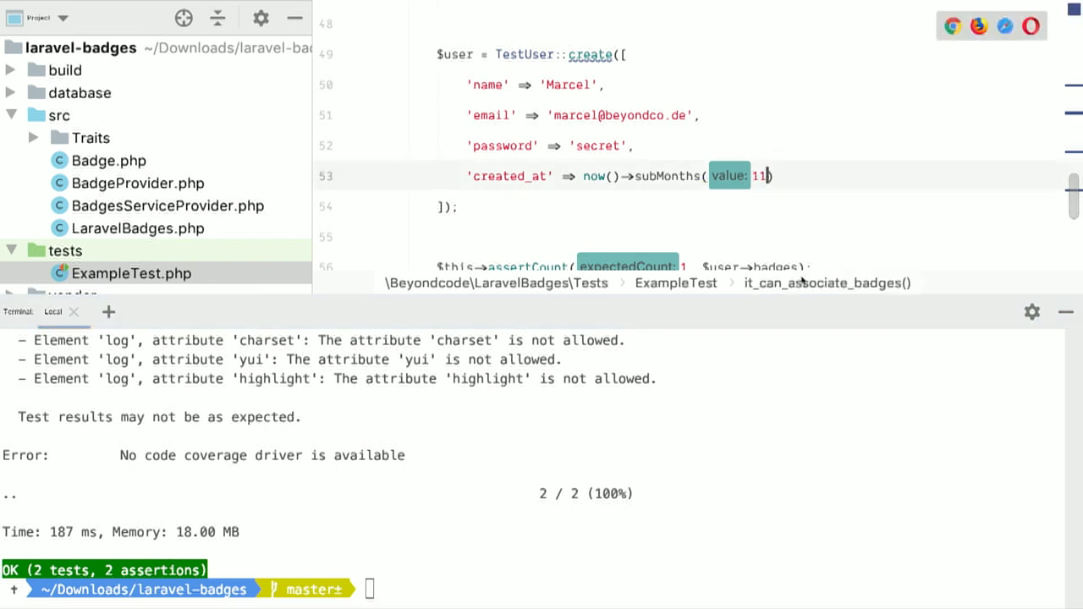
{"action": "key", "text": "Return"}
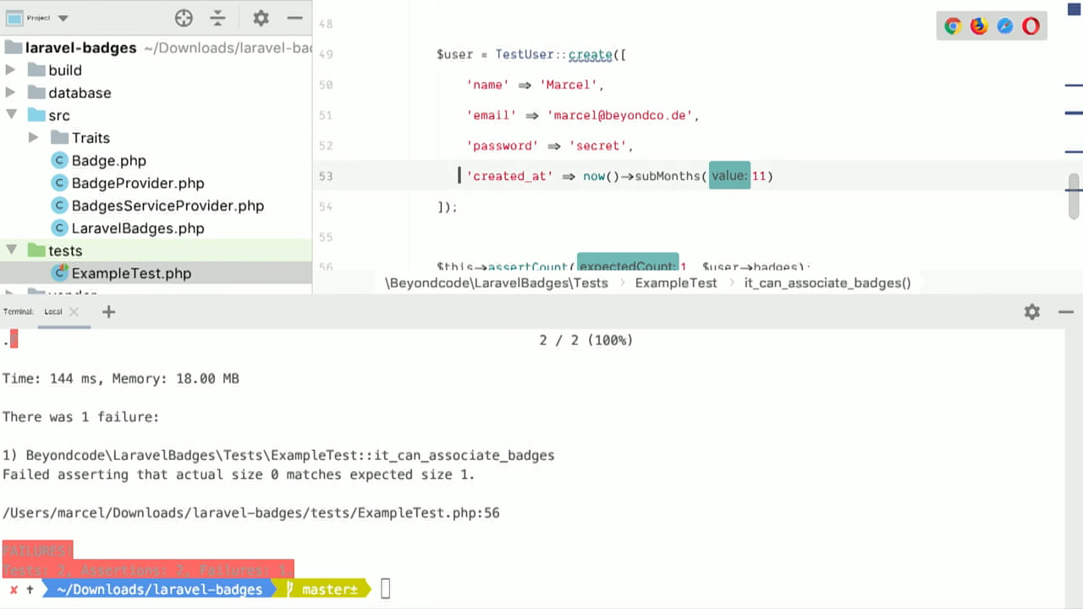
{"action": "type", "text": "./vendor/bin/phpunit"}
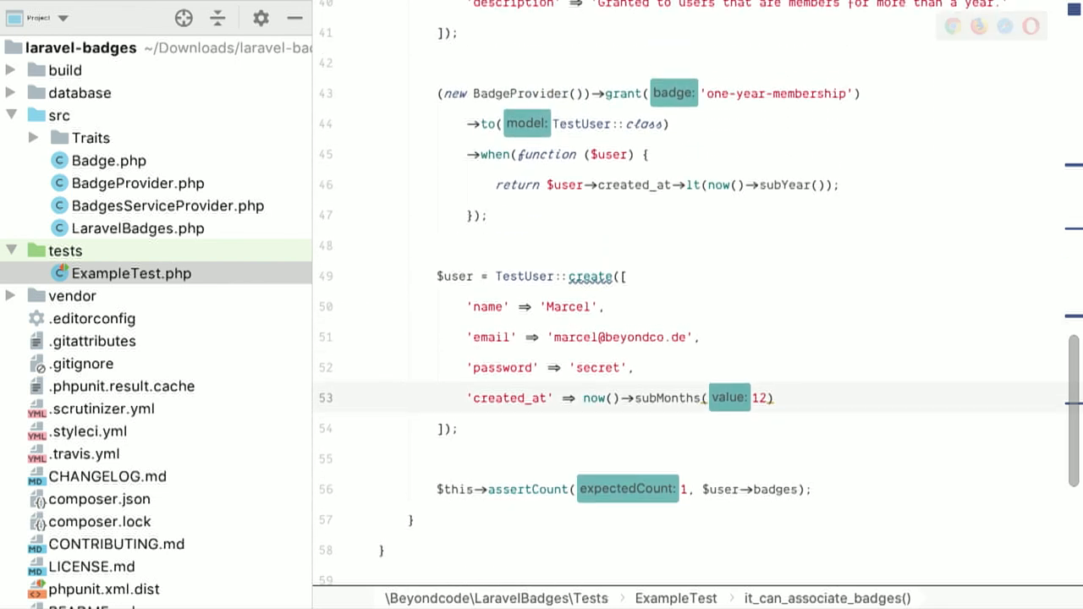
{"action": "scroll", "scroll_direction": "up", "scroll_amount": 3}
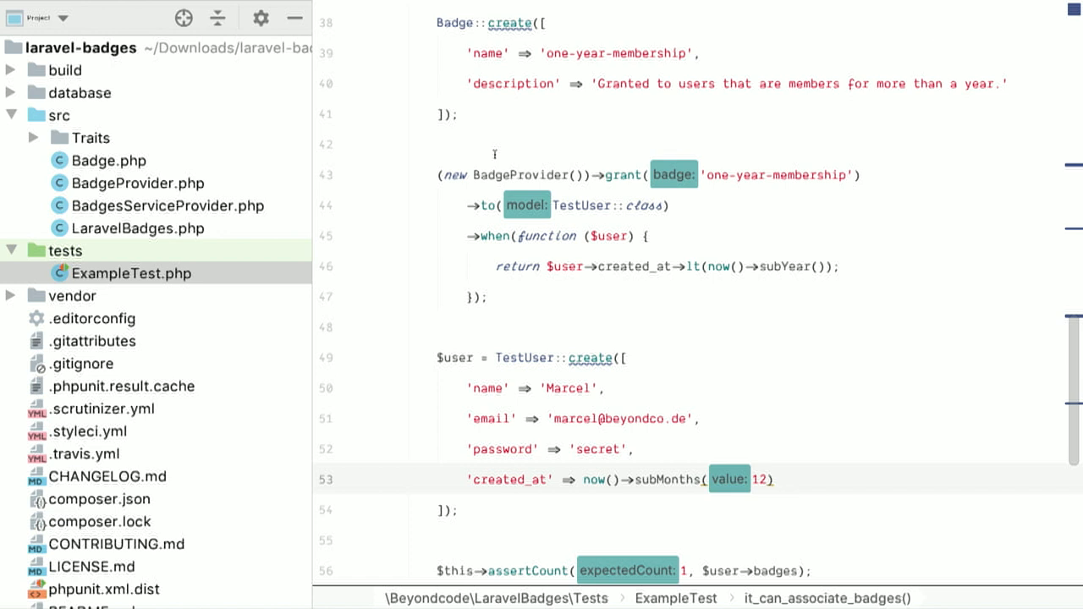
{"action": "left_click", "coordinate": [57, 115]}
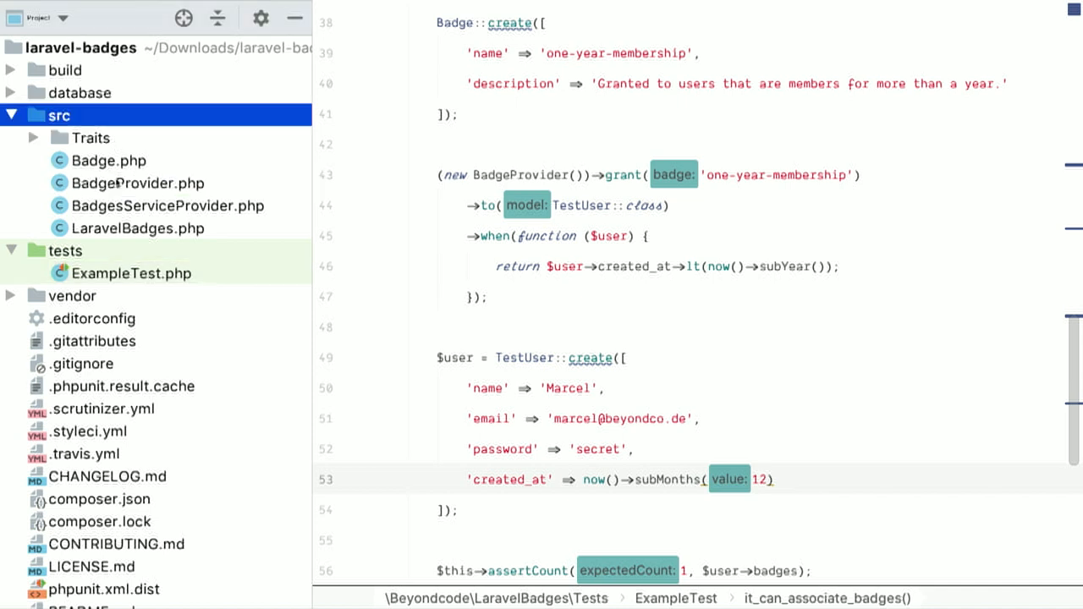
- Create a Facades folder under src containing a new BadgeProvider PHP class
{"action": "type", "text": "F"}
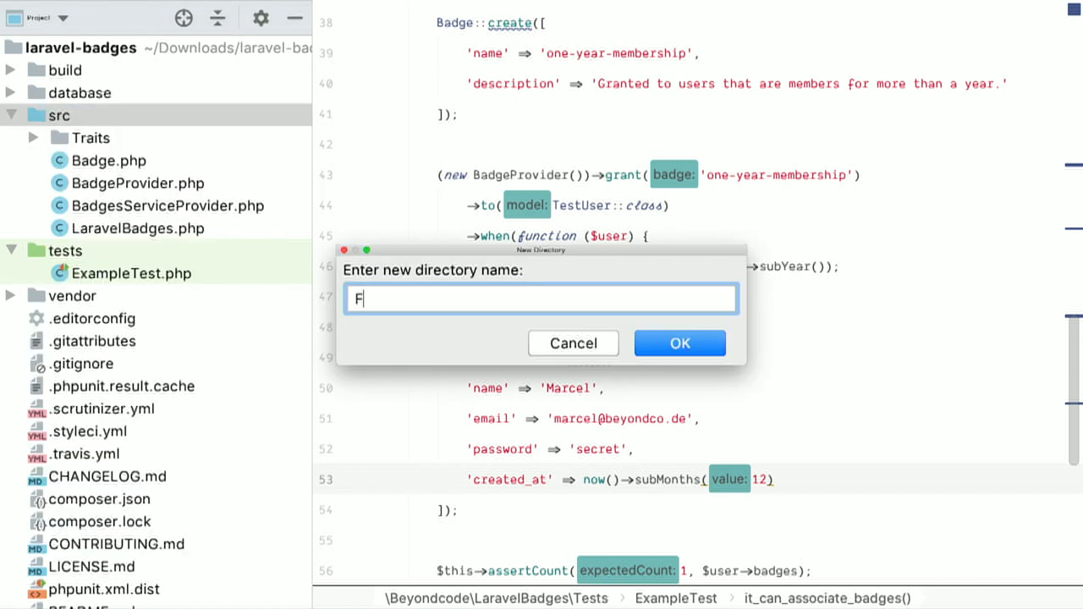
{"action": "left_click", "coordinate": [679, 343]}
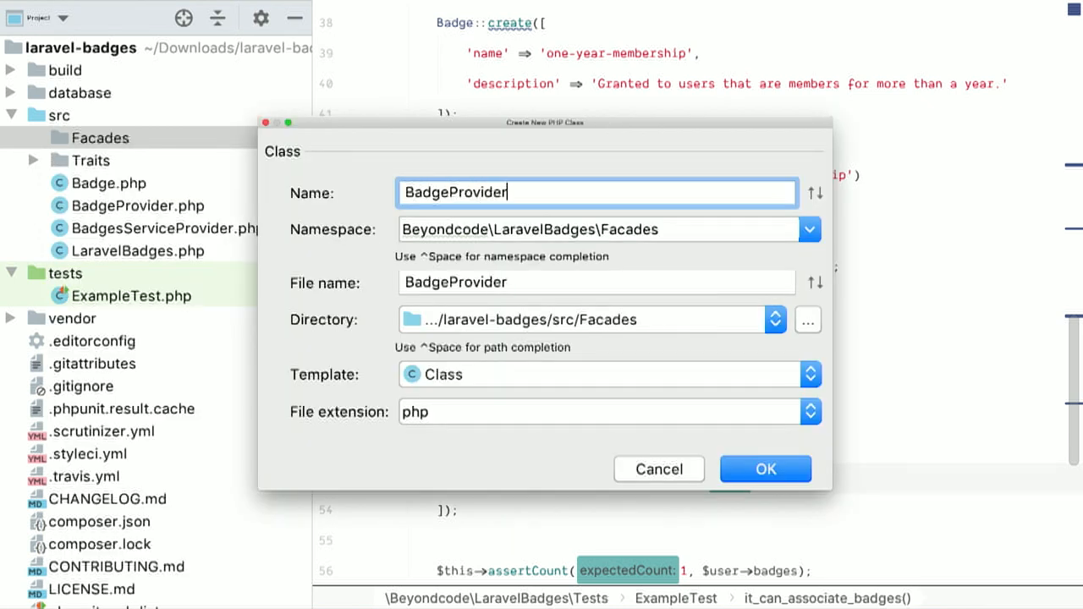
{"action": "left_click", "coordinate": [764, 469]}
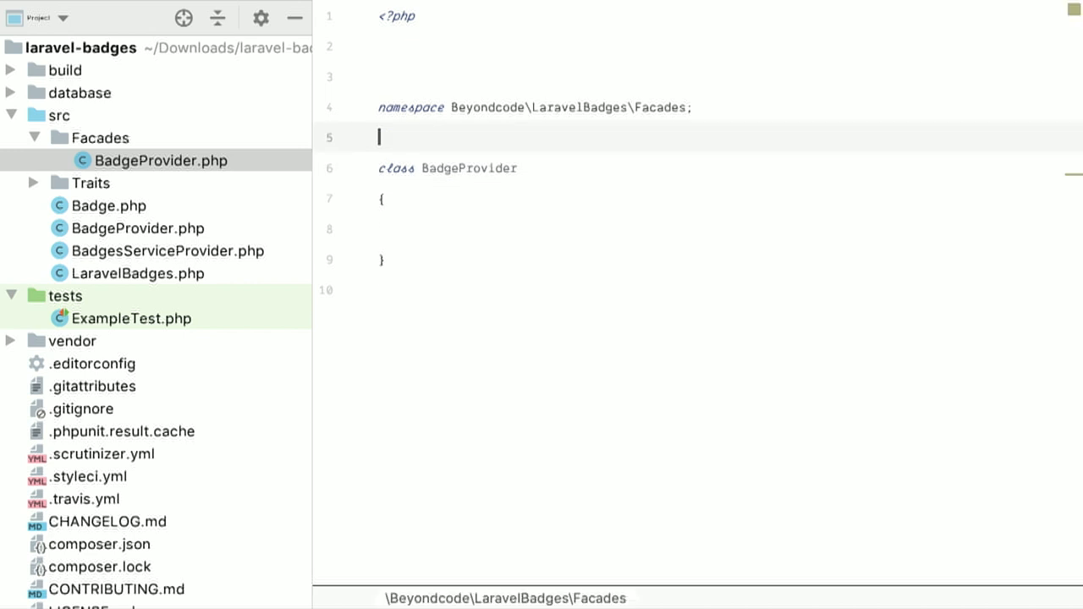
- Make BadgeProvider extend Facade and override getFacadeAccessor()
{"action": "type", "text": "extends Facade"}
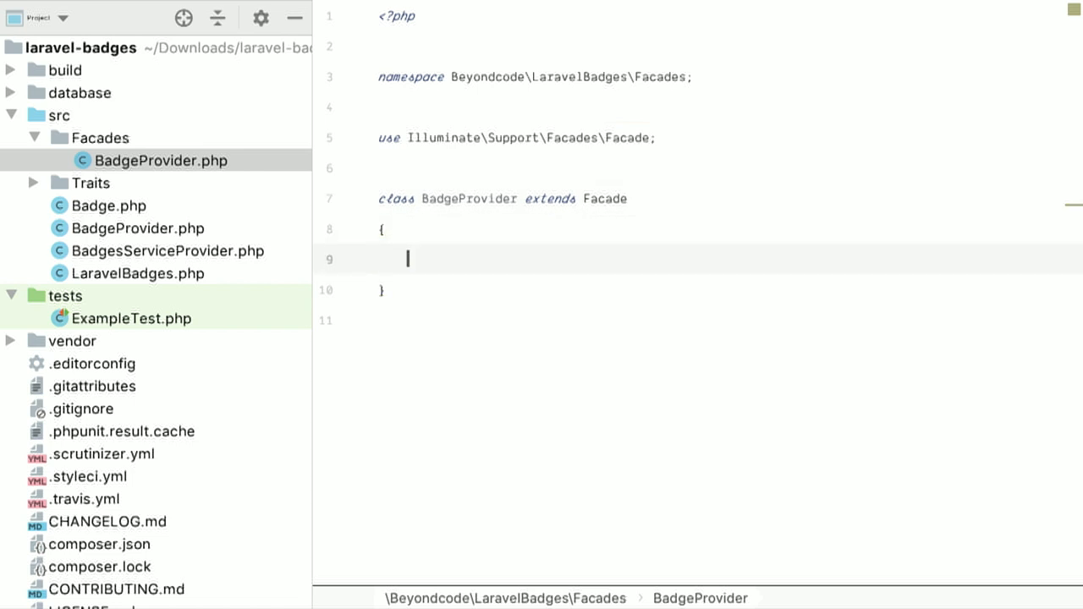
{"action": "type", "text": "getFac"}
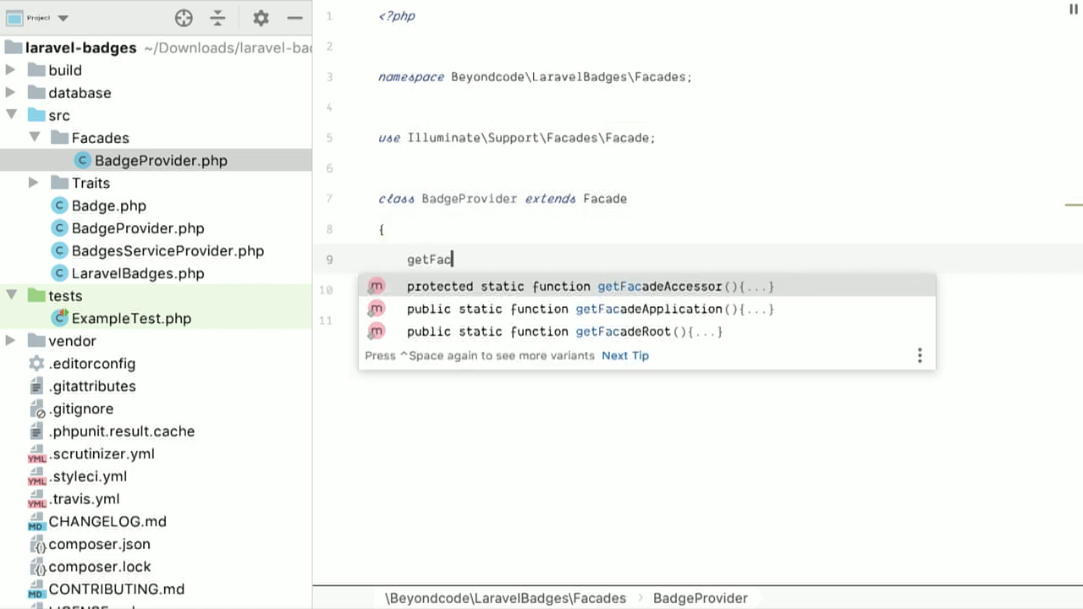
{"action": "left_click", "coordinate": [575, 286]}
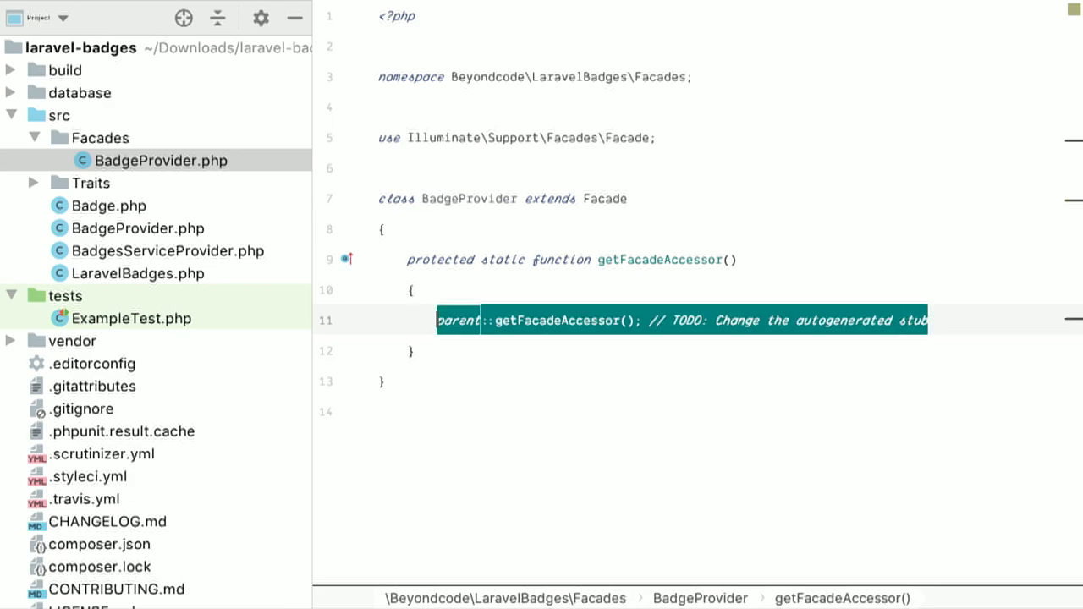